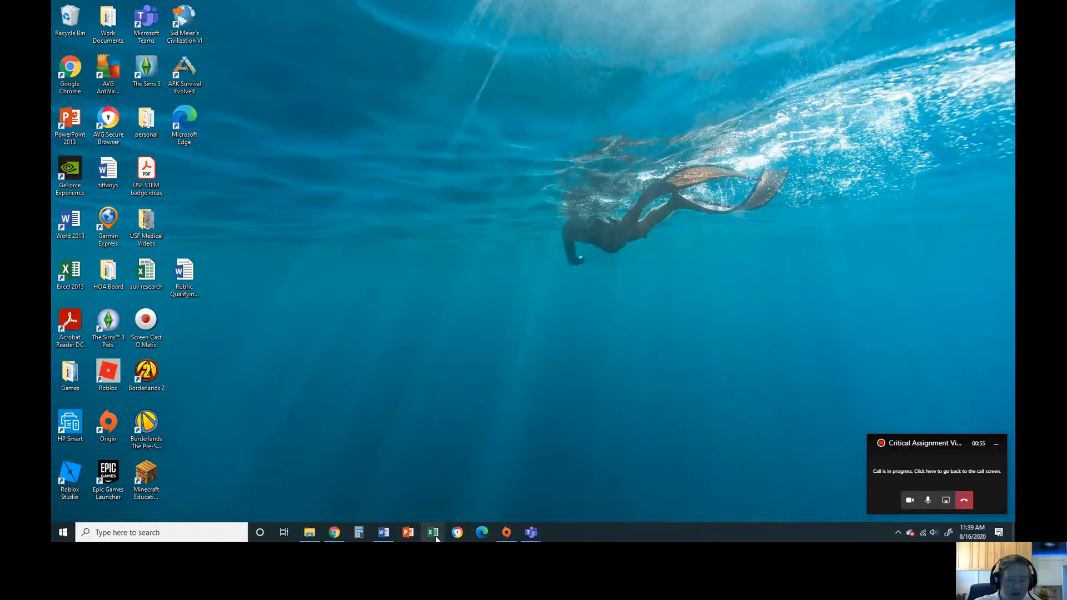
Step: Restore the lesson plan Word window from the taskbar
click(383, 533)
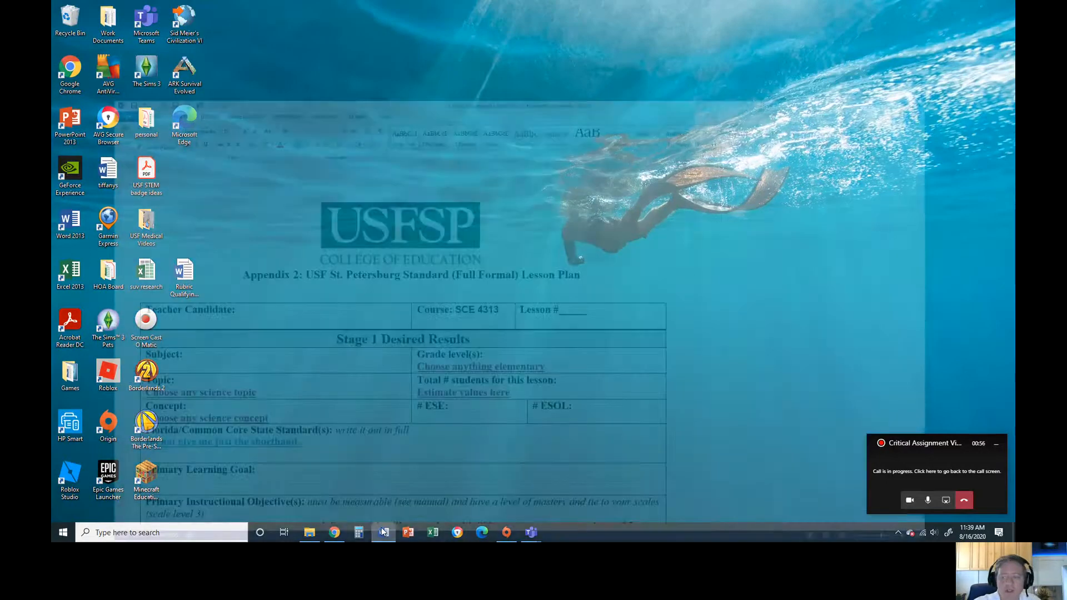
click(383, 533)
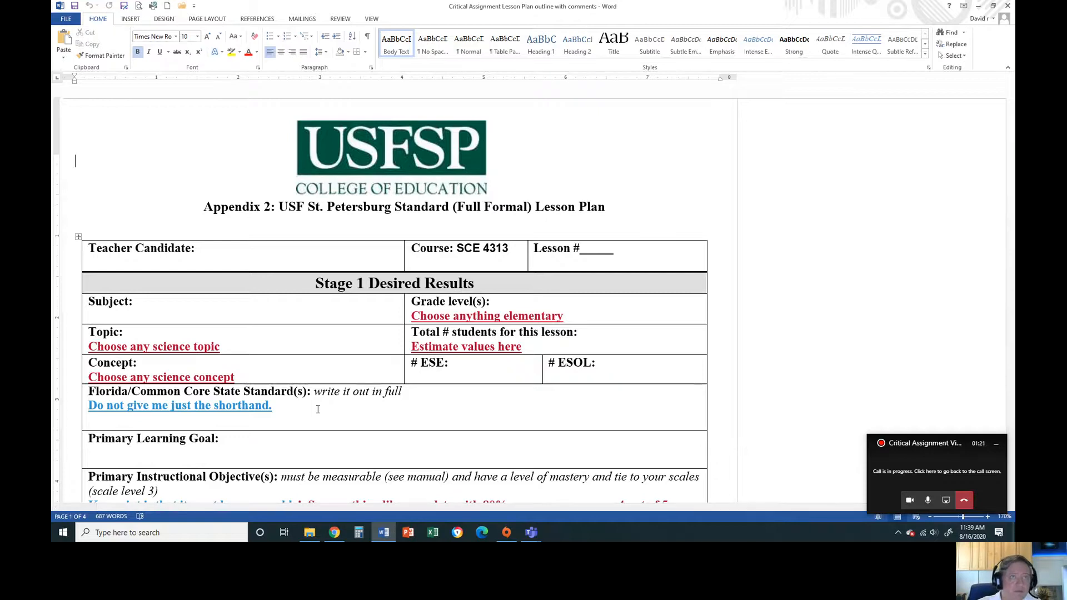
mouse_move(345, 416)
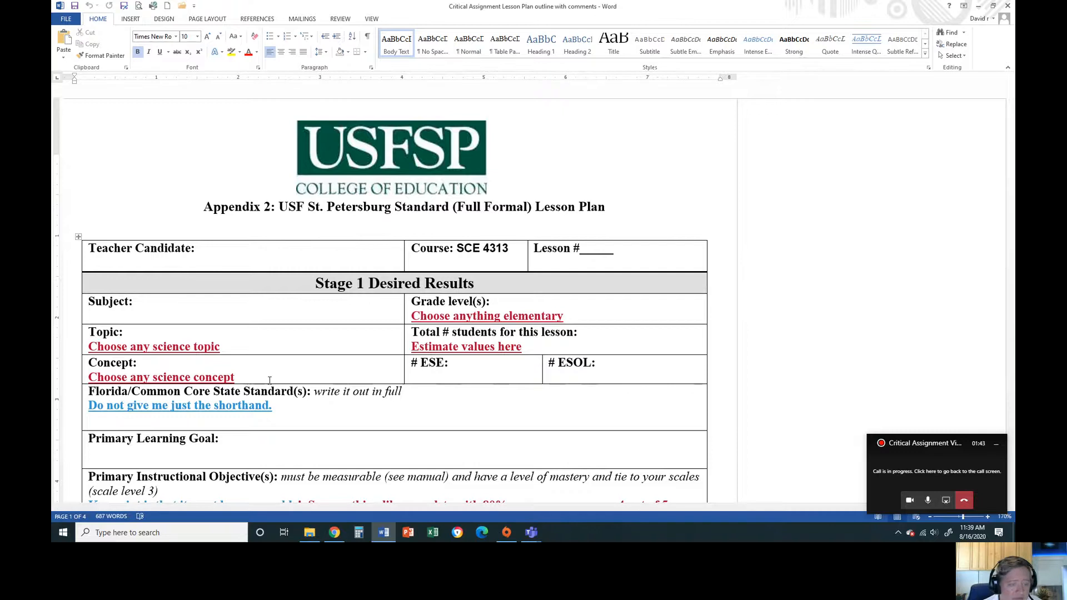
Step: Scroll past Primary Instructional Objectives, Pre-requisites and Misconceptions to Stage 2 Assessment Evidence
scroll(down, 3)
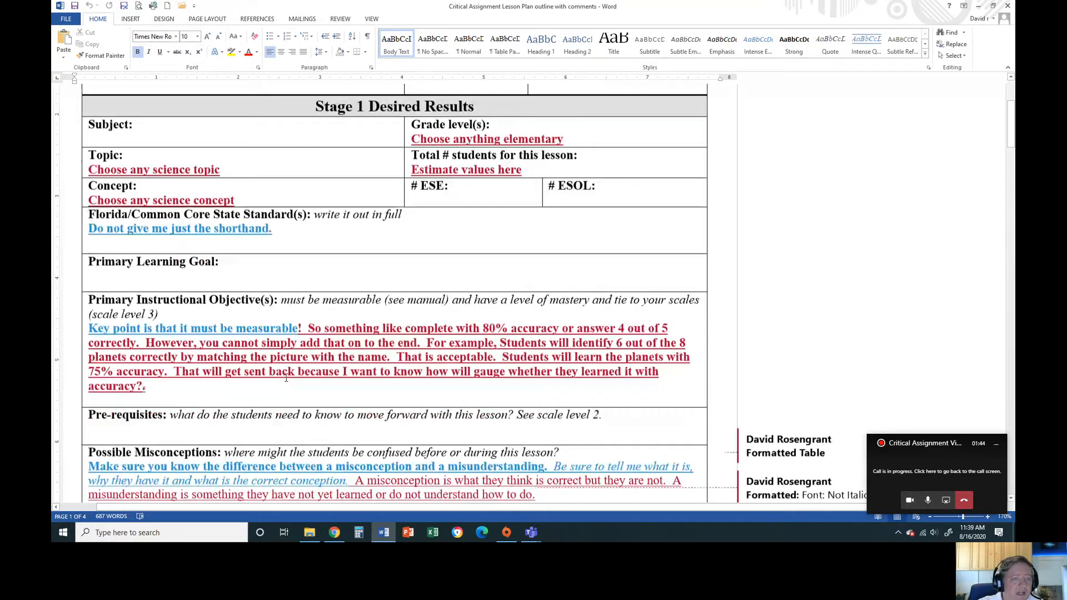
scroll(down, 3)
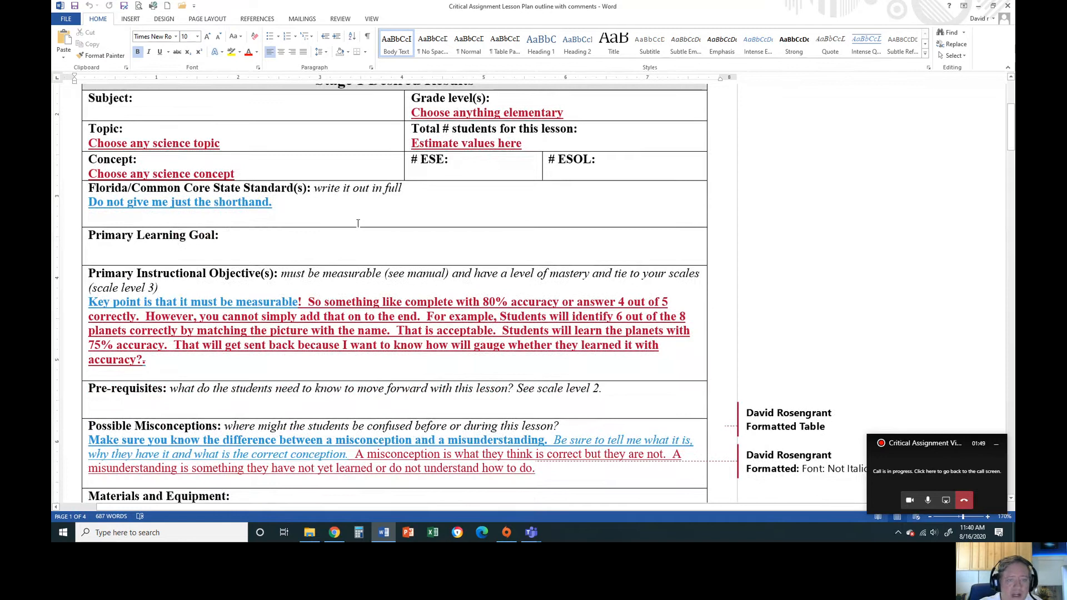
mouse_move(418, 257)
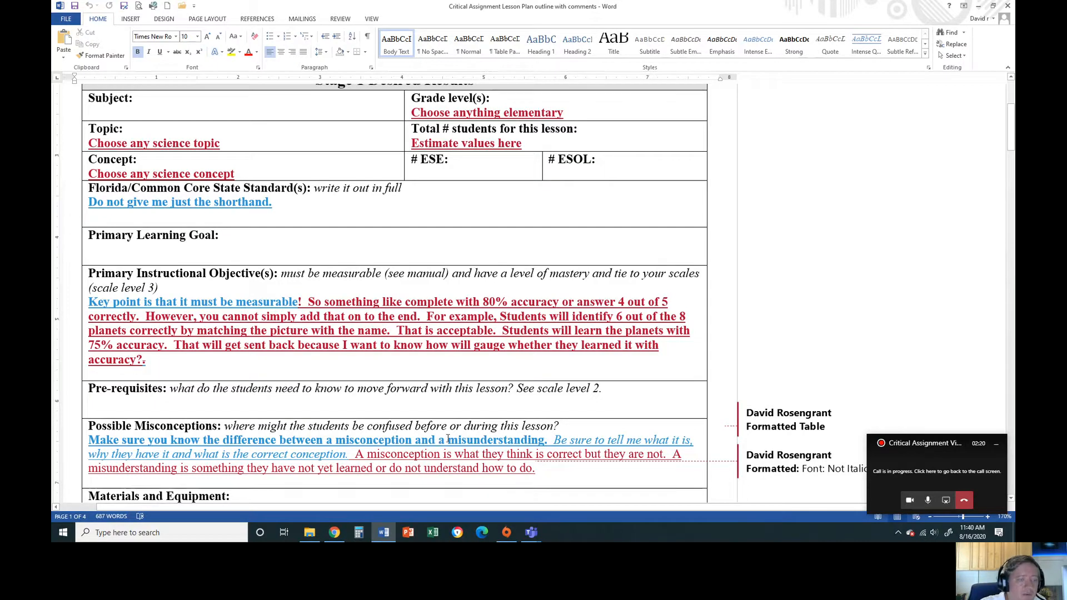
scroll(down, 3)
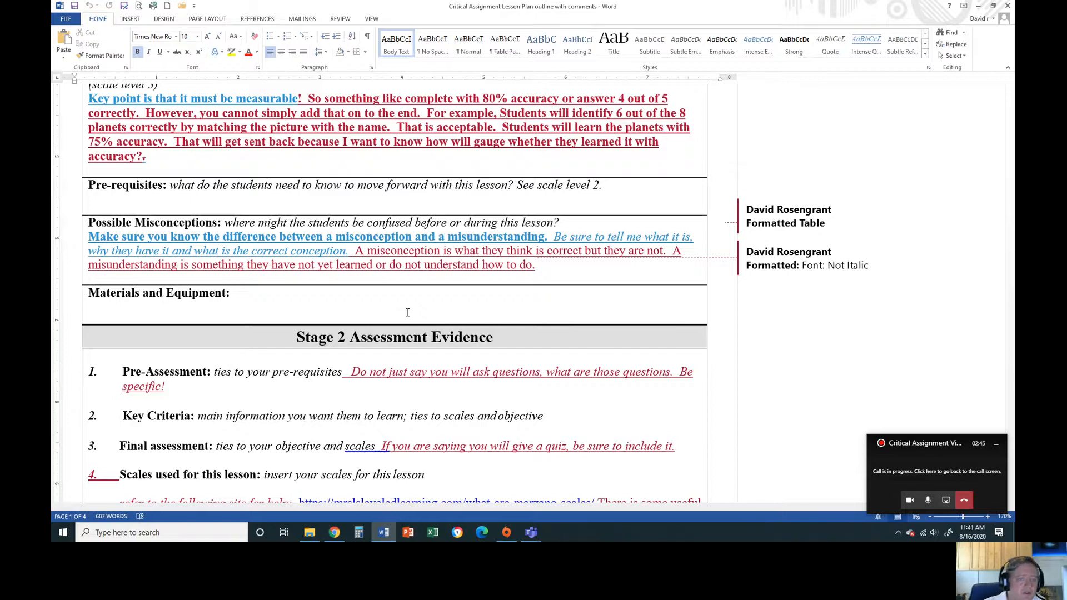
mouse_move(426, 308)
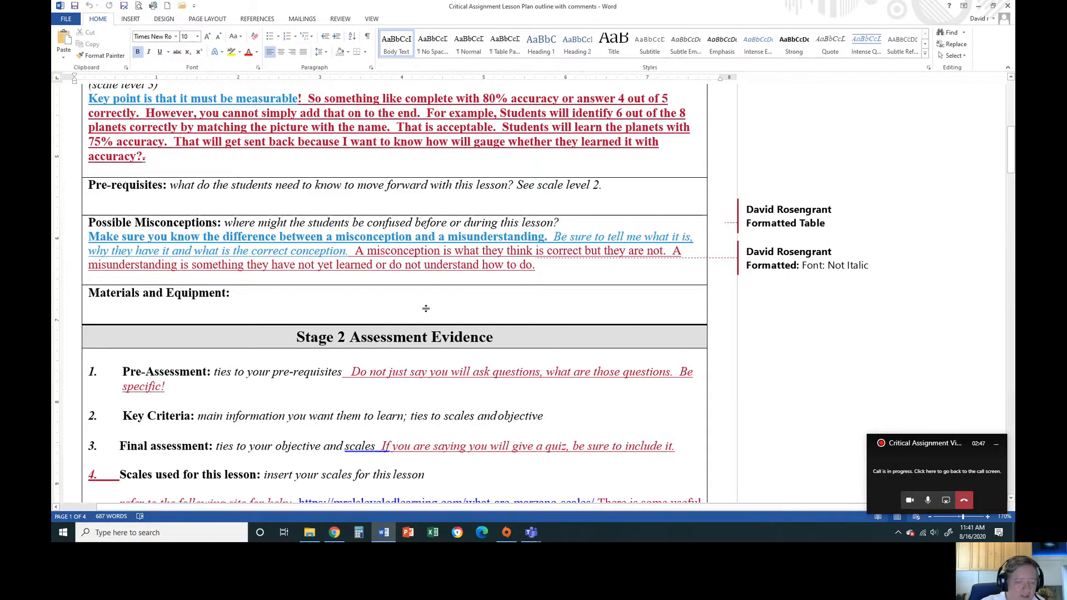
Step: Scroll through the Stage 2 assessment items to the Stage 3 Content Development heading
scroll(down, 3)
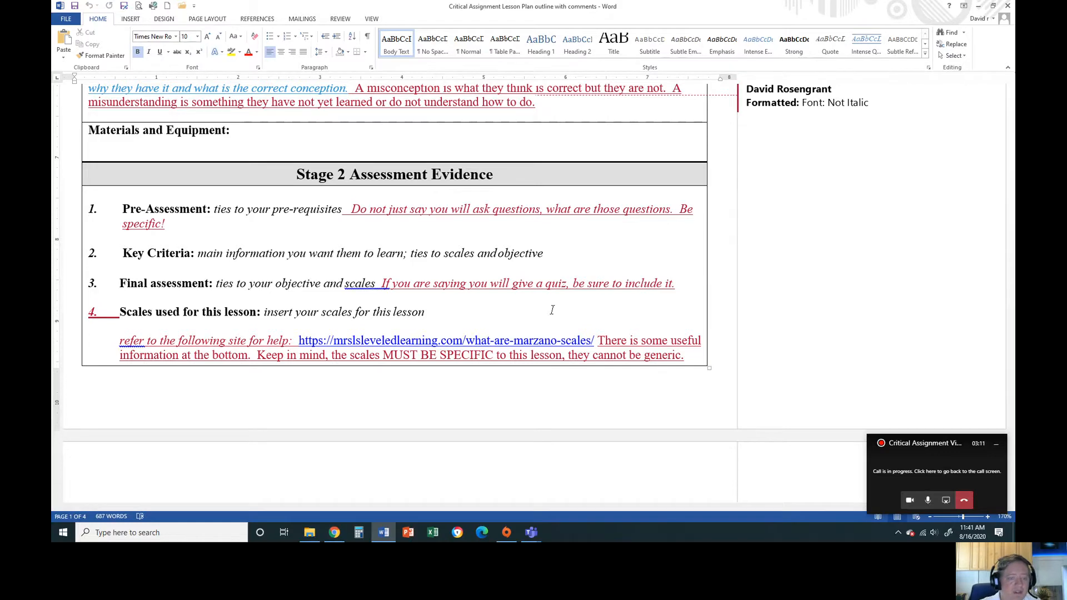
mouse_move(476, 310)
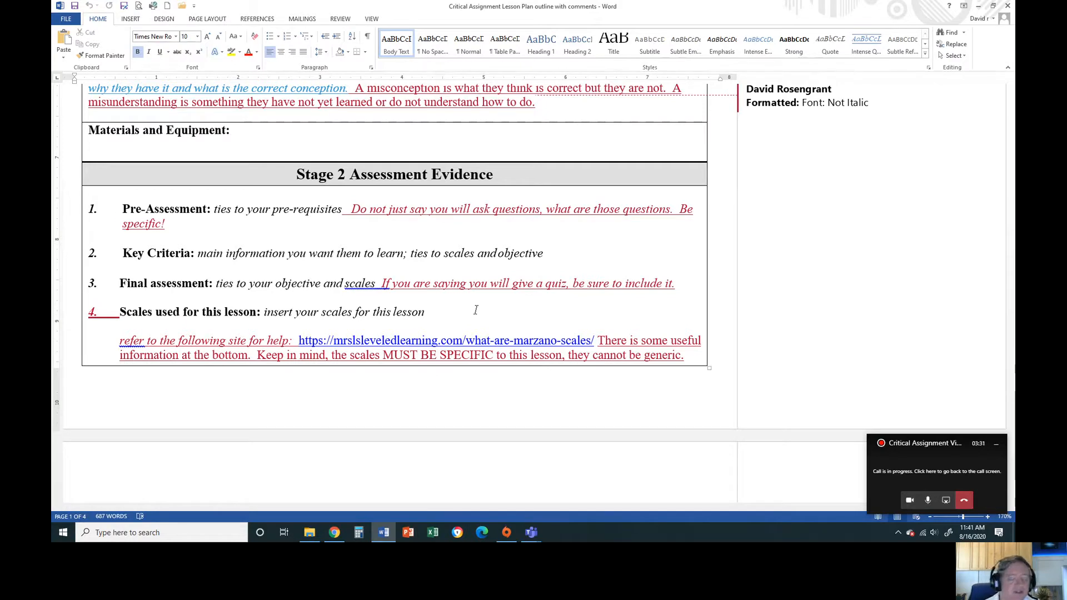
scroll(down, 3)
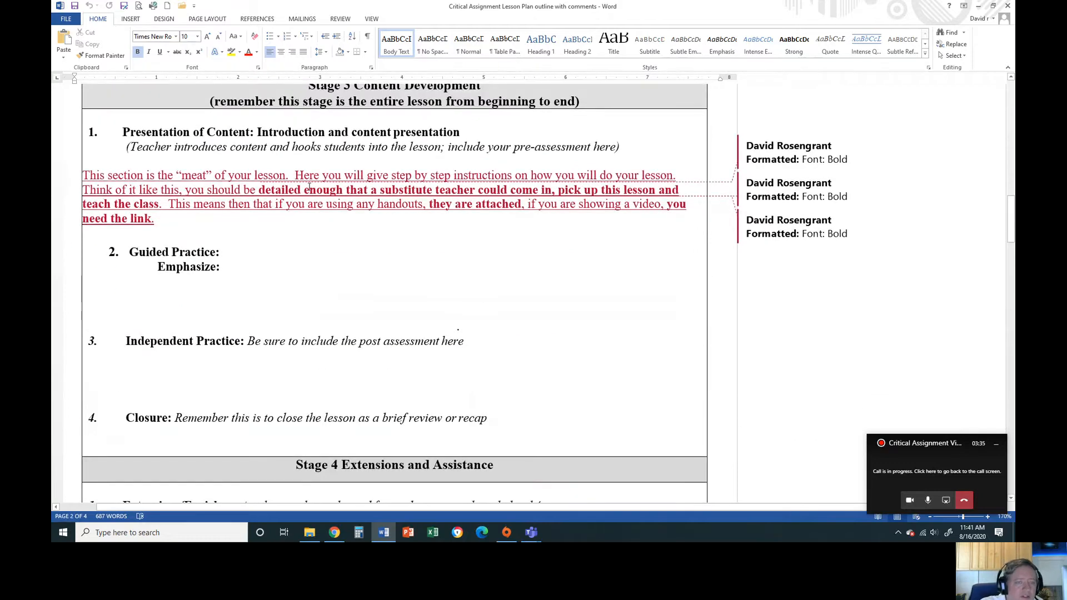
Step: Scroll through guided practice, independent practice and closure to Stage 4 Extensions/Enrichment
scroll(up, 3)
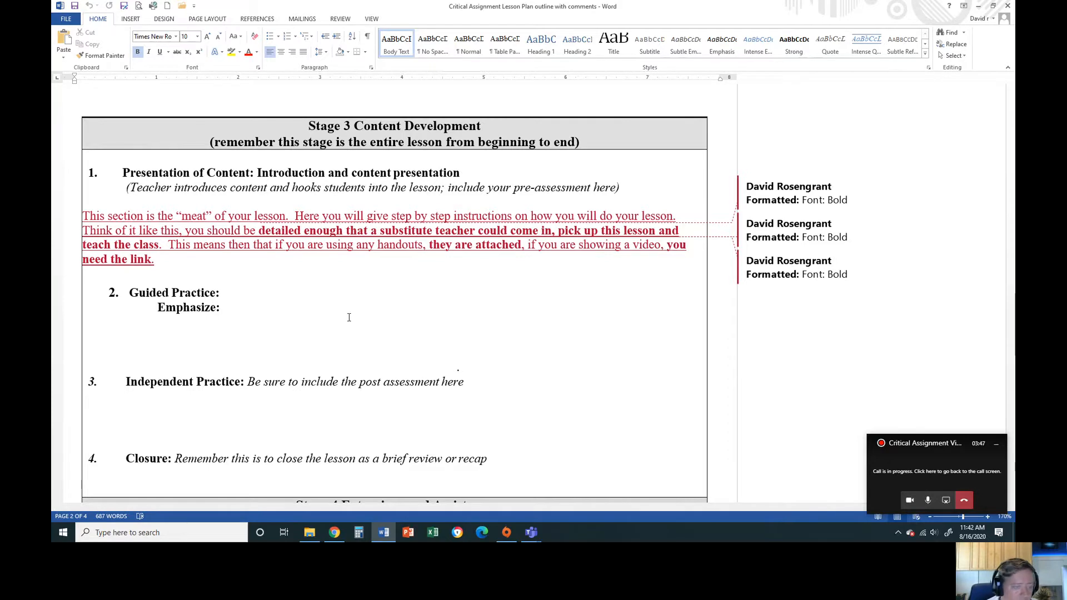
mouse_move(287, 413)
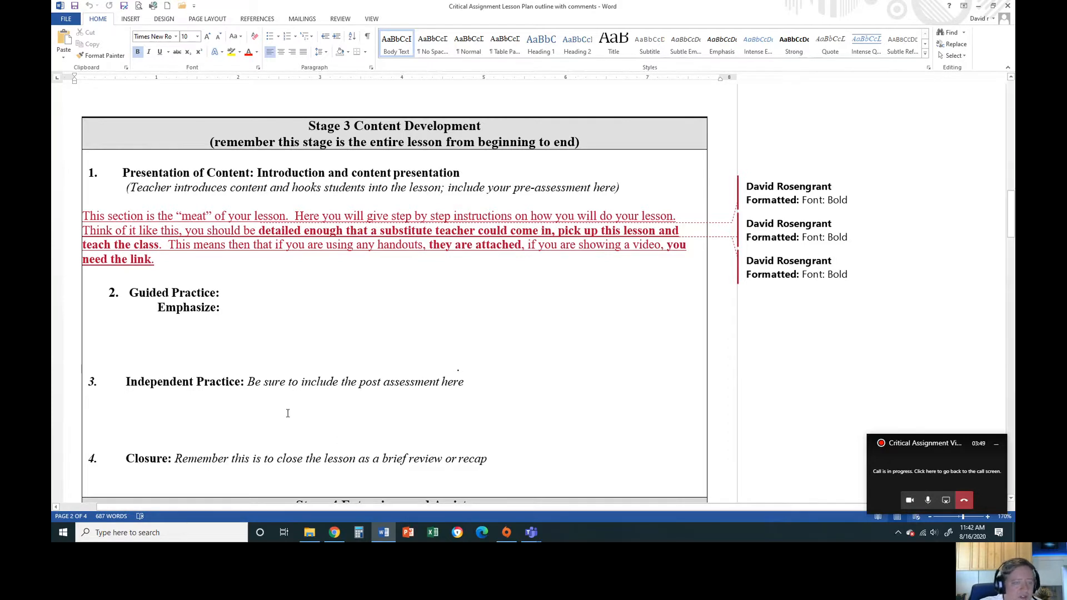
mouse_move(186, 345)
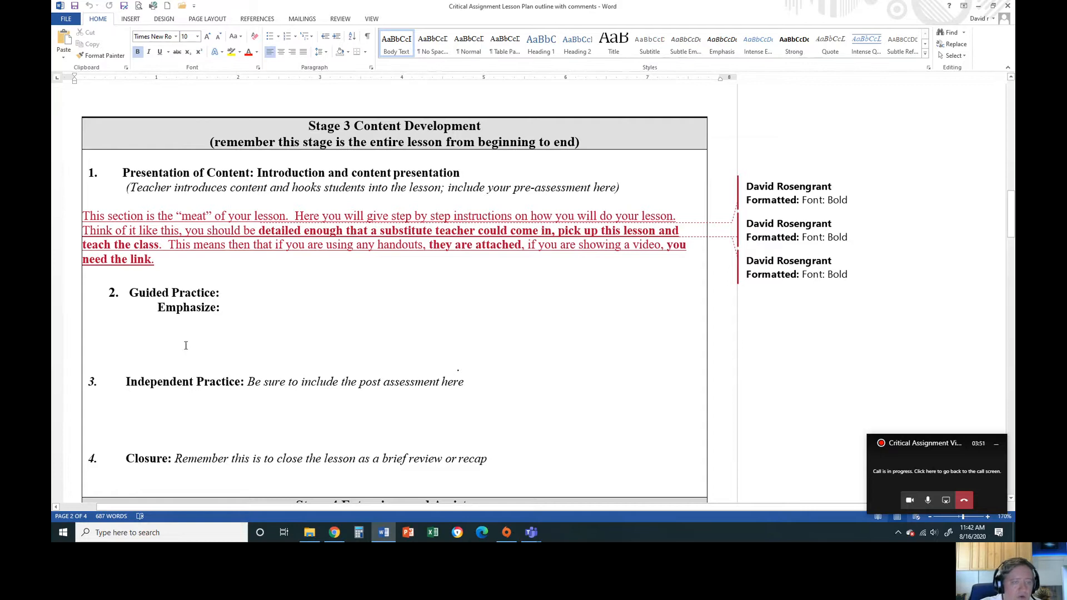
scroll(down, 3)
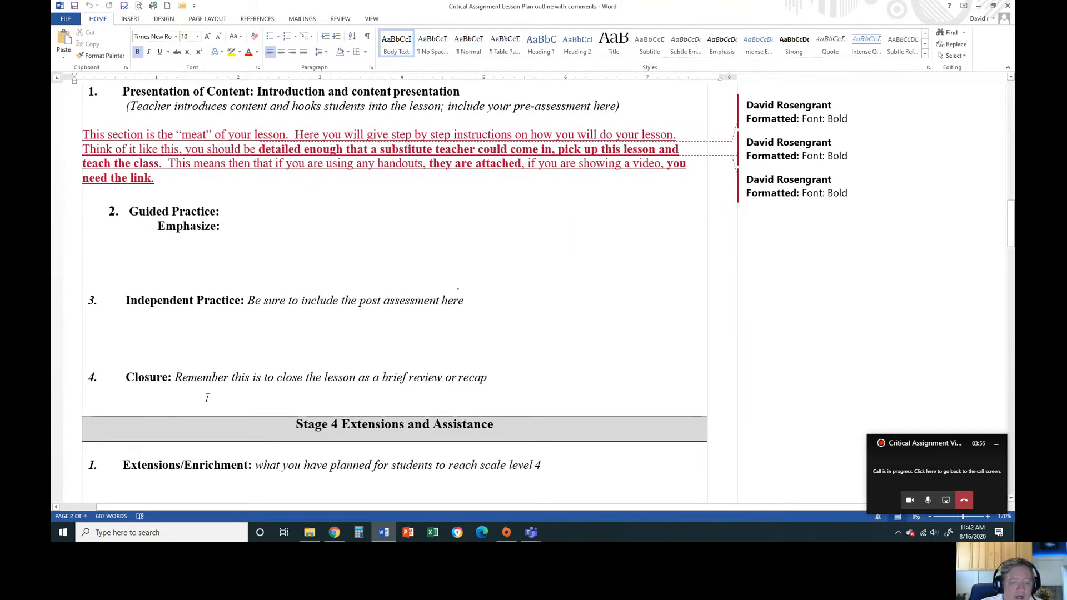
Step: Scroll down through Stage 4 Extensions and Assistance to Lesson Reflections
scroll(down, 3)
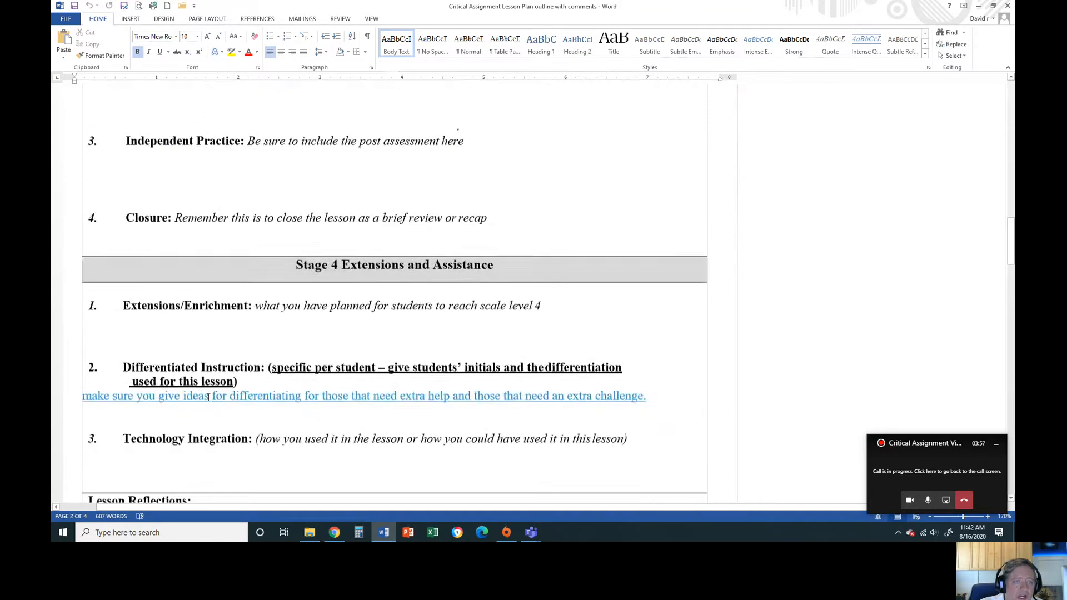
scroll(up, 3)
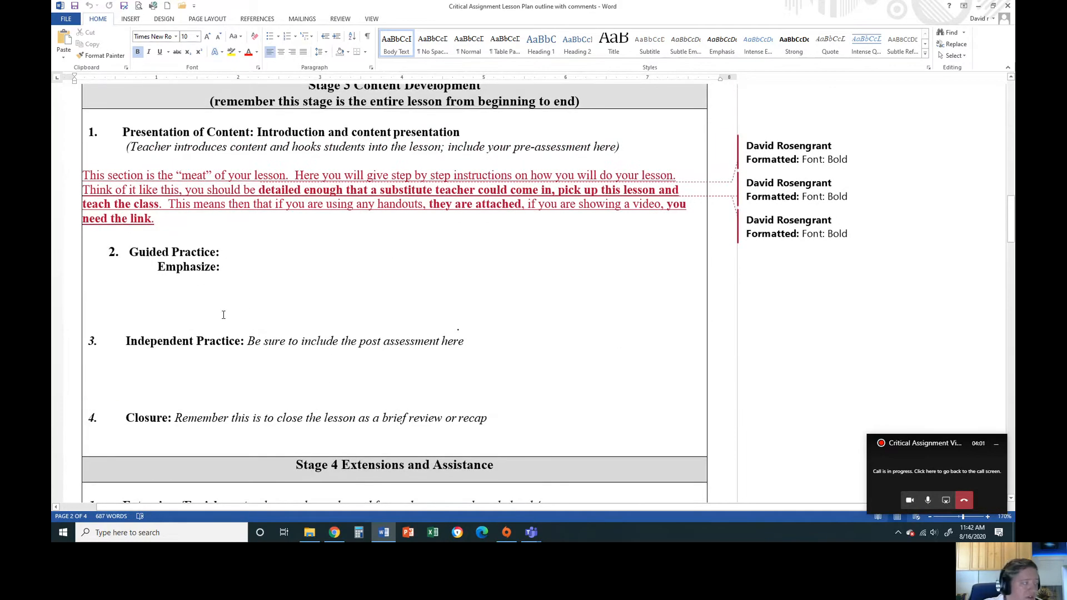
scroll(down, 3)
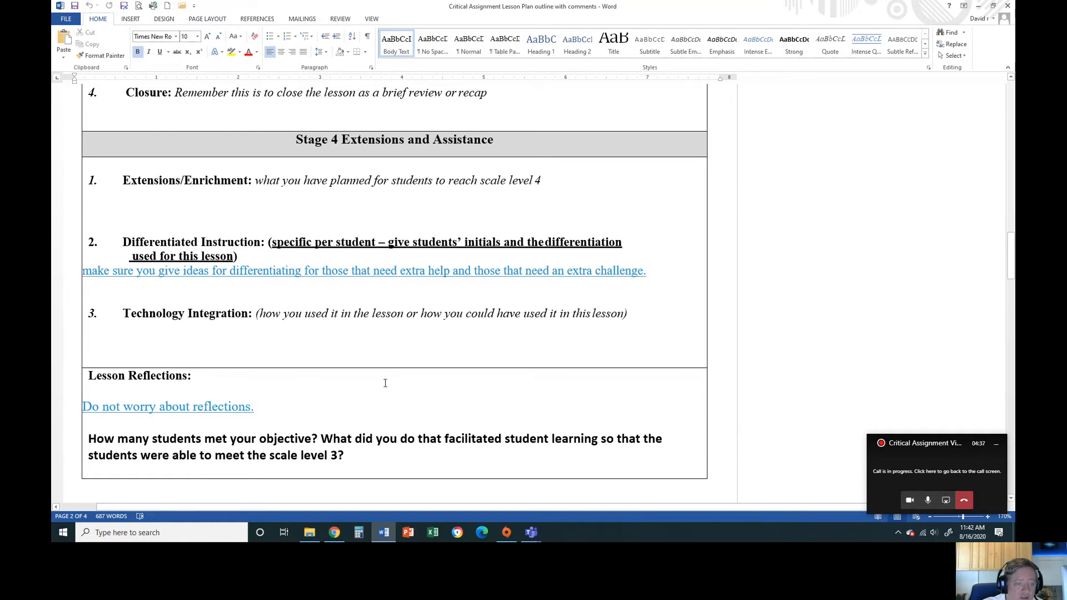
Step: Scroll back up to Stage 2's final assessment and scales guidance above Stage 3
scroll(up, 3)
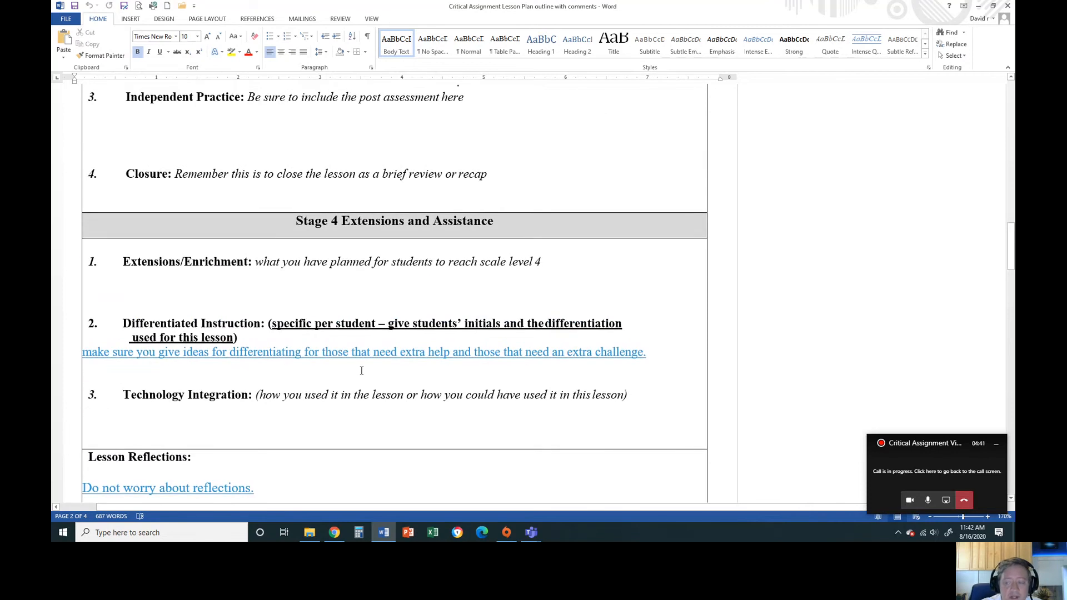
scroll(up, 3)
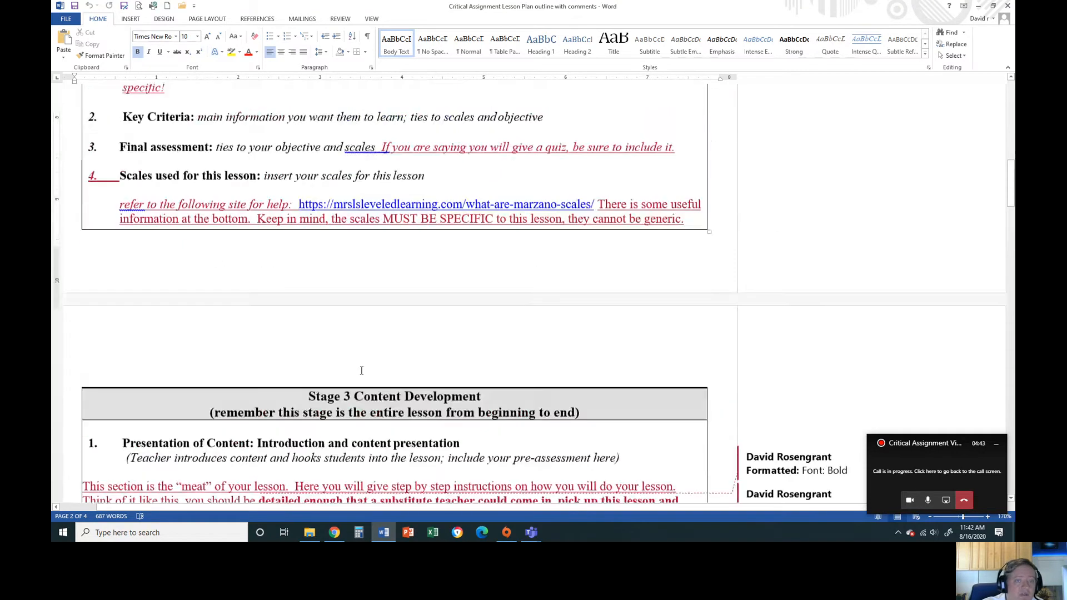
Step: Scroll to the top, showing the USFSP header and Stage 1 Desired Results table
scroll(up, 3)
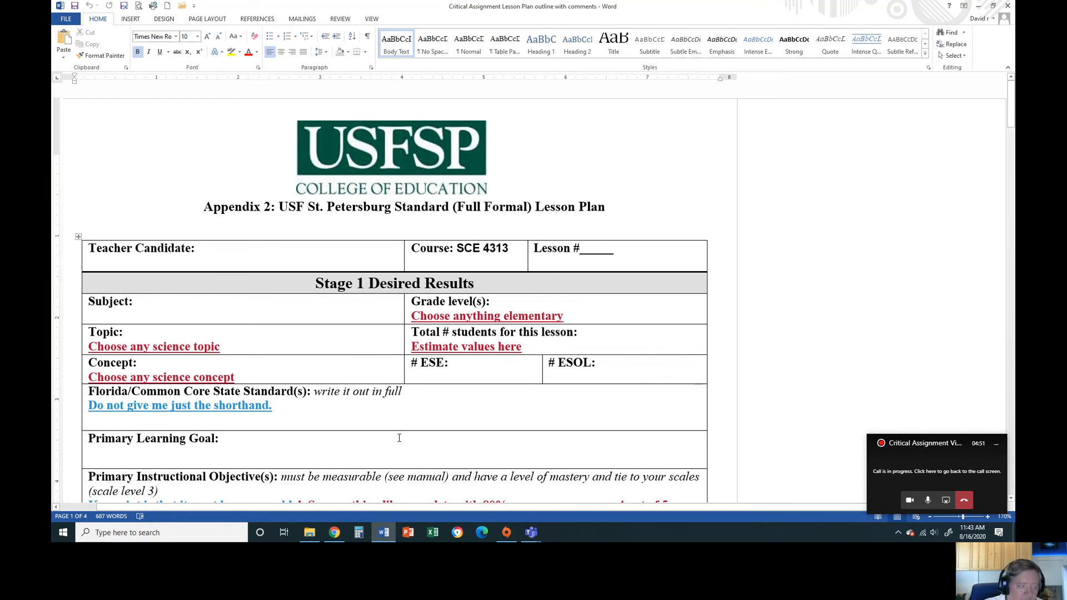
mouse_move(410, 464)
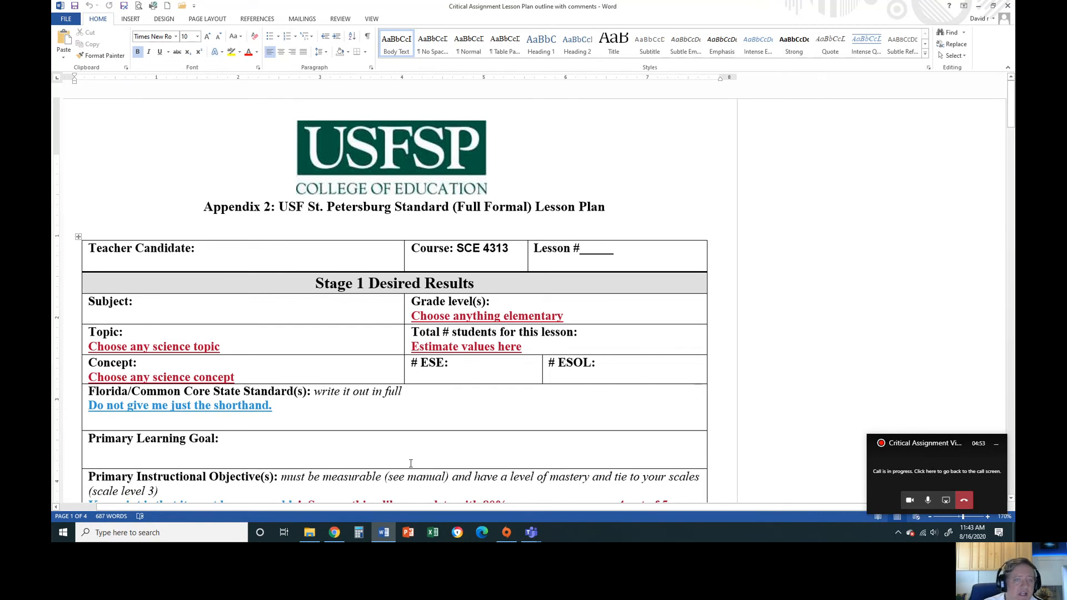